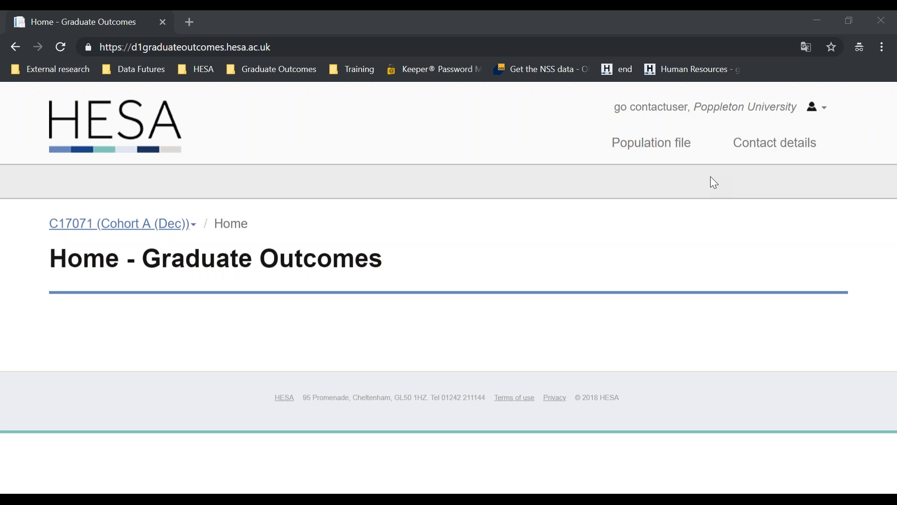
mouse_move(585, 159)
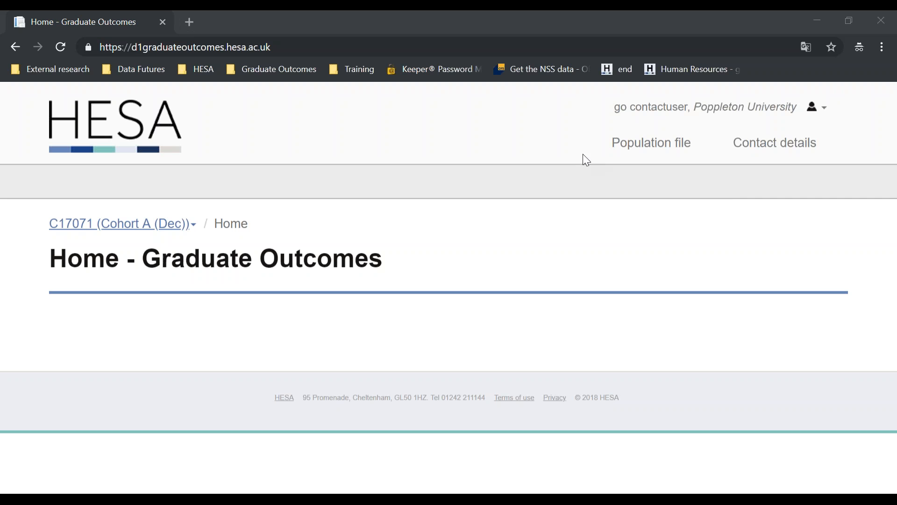
mouse_move(689, 55)
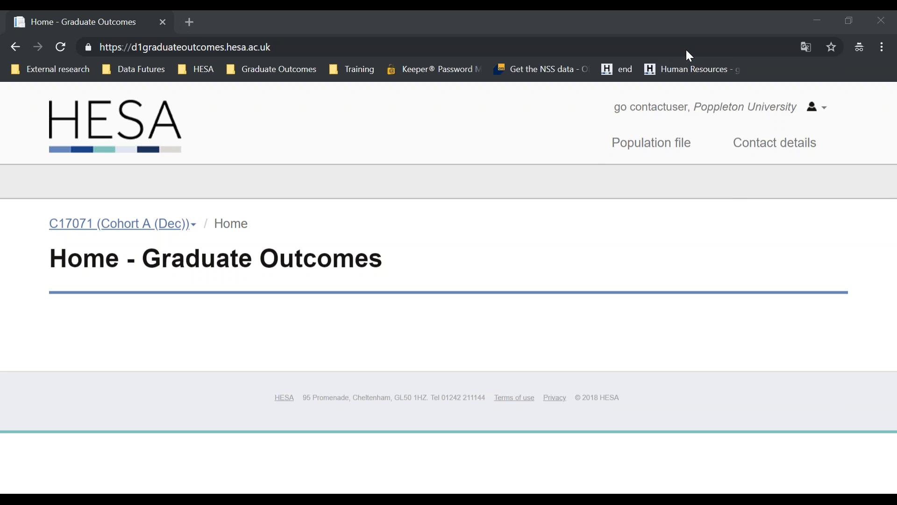
mouse_move(691, 51)
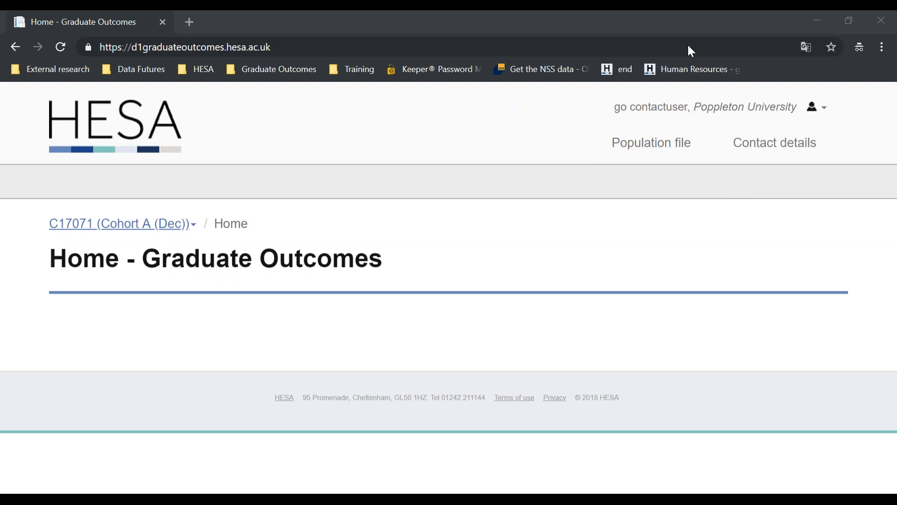
mouse_move(92, 224)
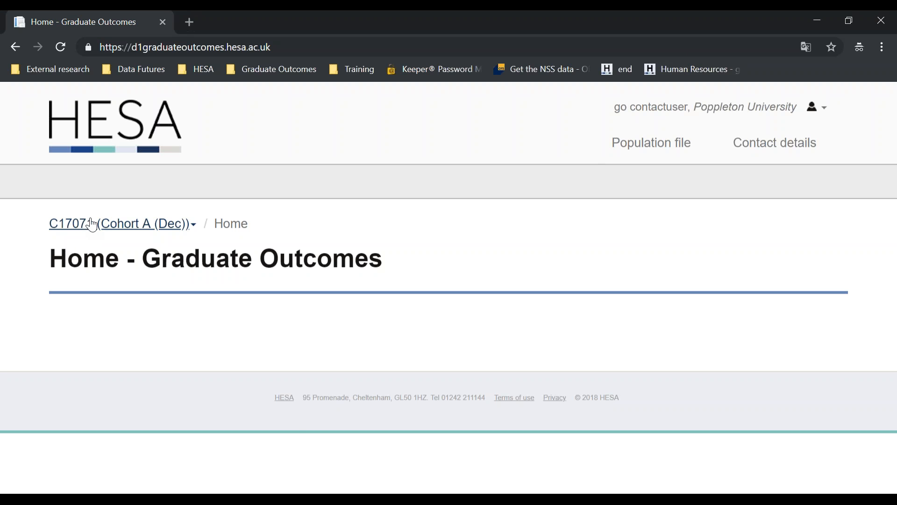
mouse_move(101, 231)
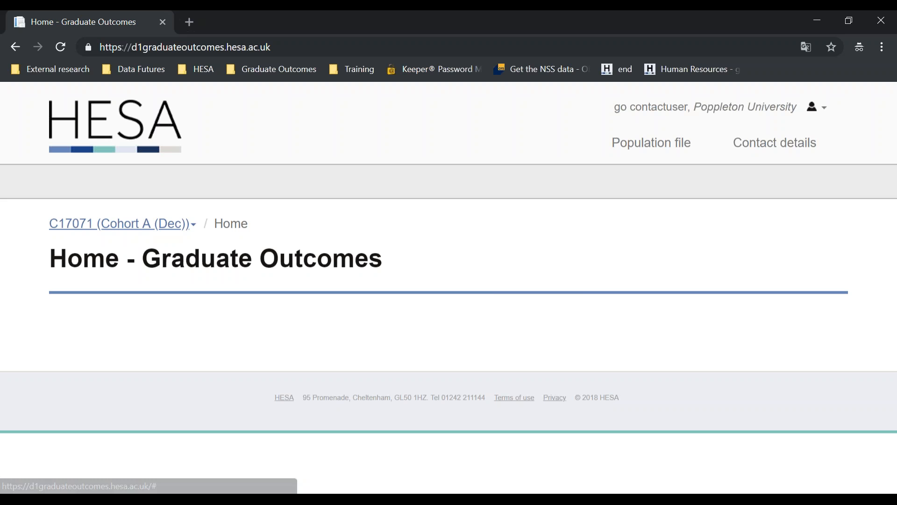
mouse_move(657, 165)
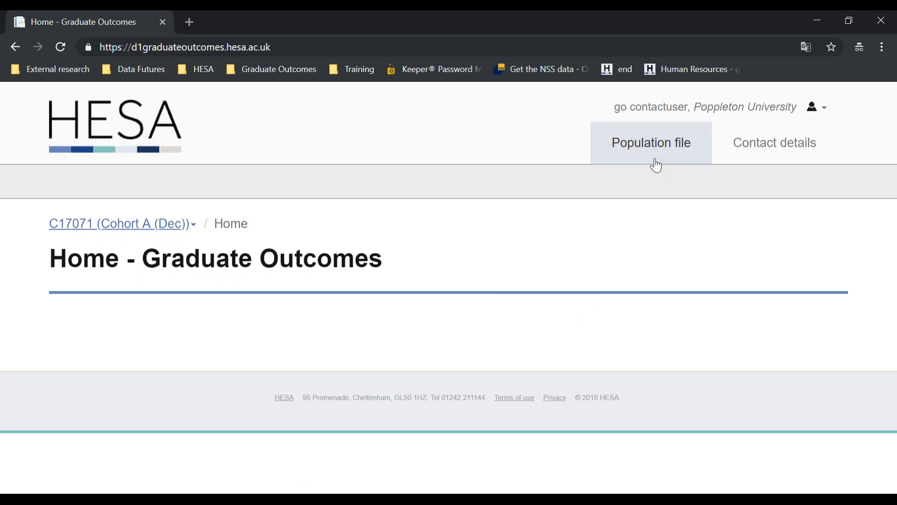
mouse_move(651, 142)
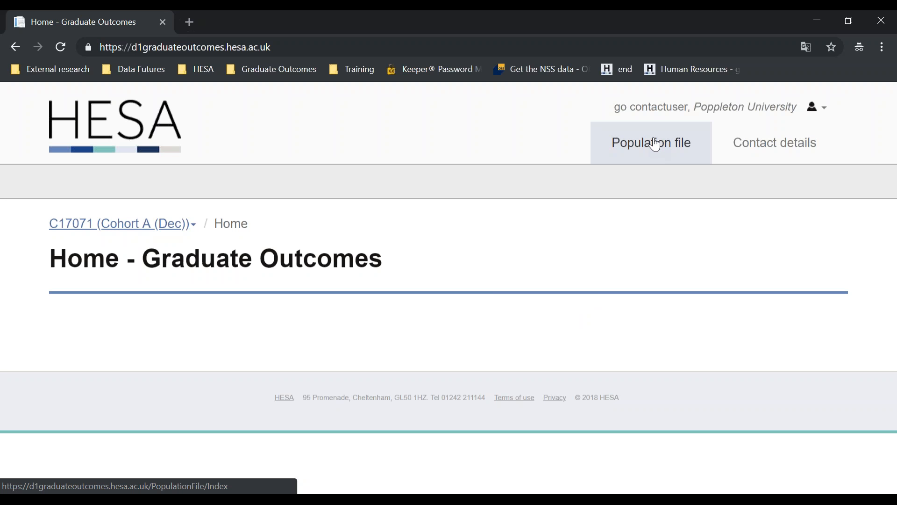
Download the Cohort A (Dec) population file as .xml from the Population file page.
click(651, 142)
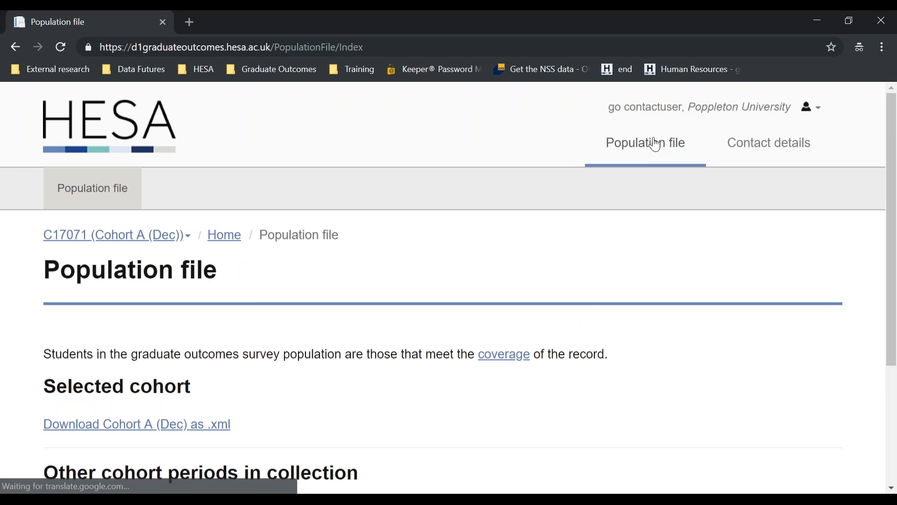
scroll(down, 3)
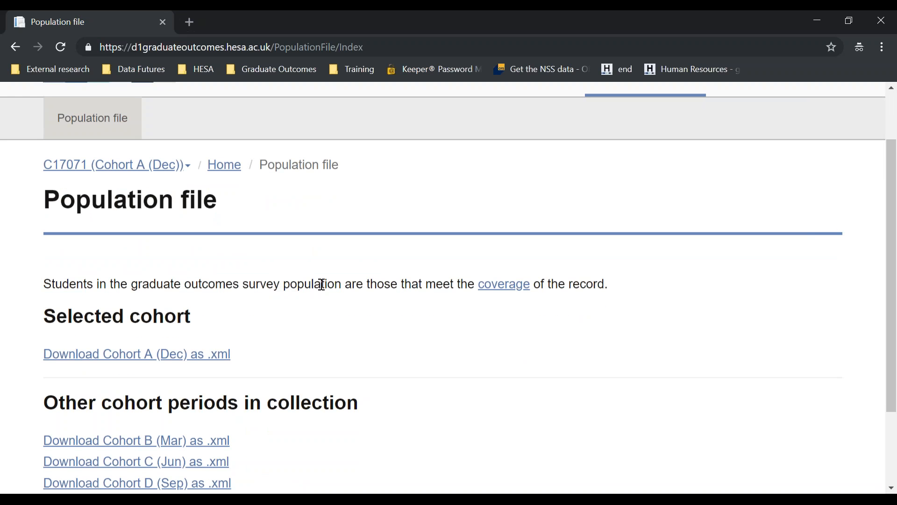
mouse_move(246, 336)
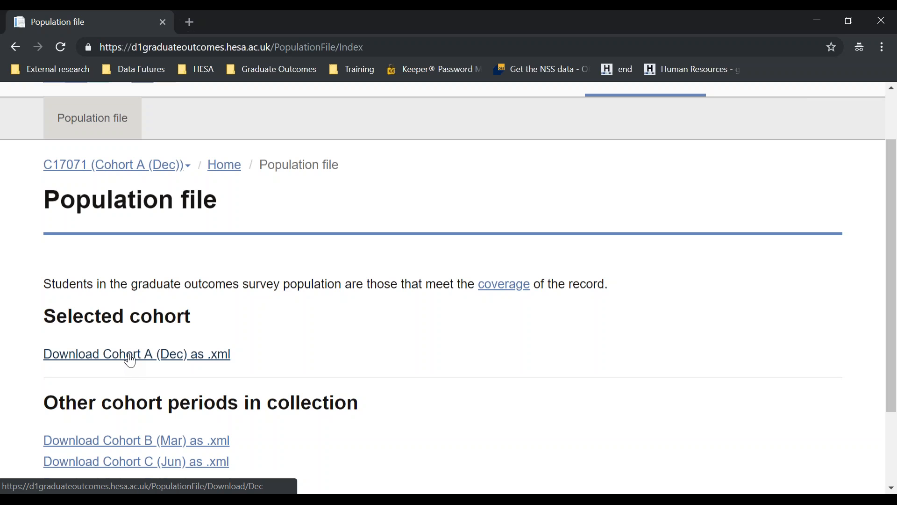
click(137, 353)
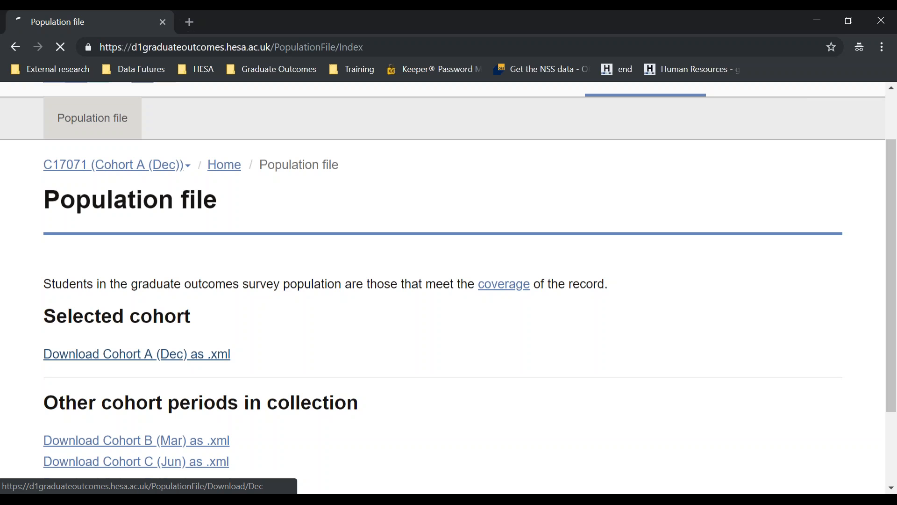
click(136, 353)
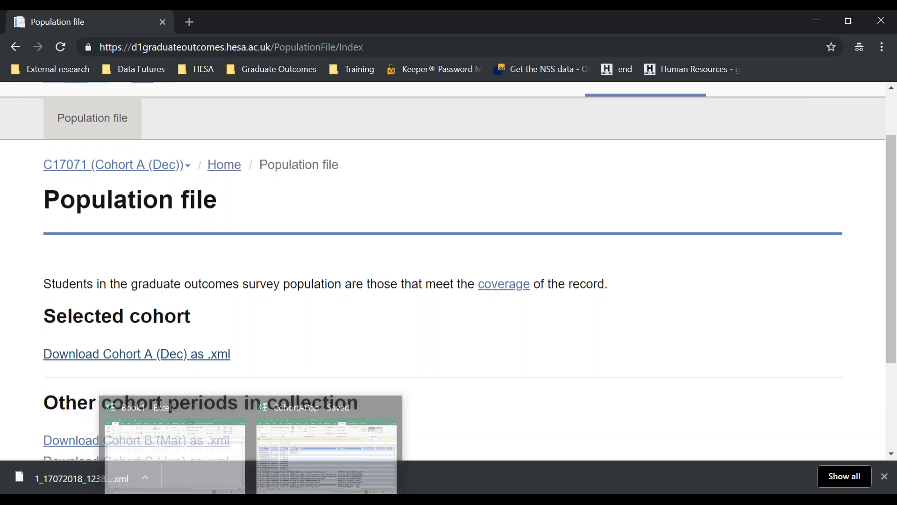
In a blank workbook, browse to Downloads and select the newest population XML (19/09/2018 14:38).
click(174, 447)
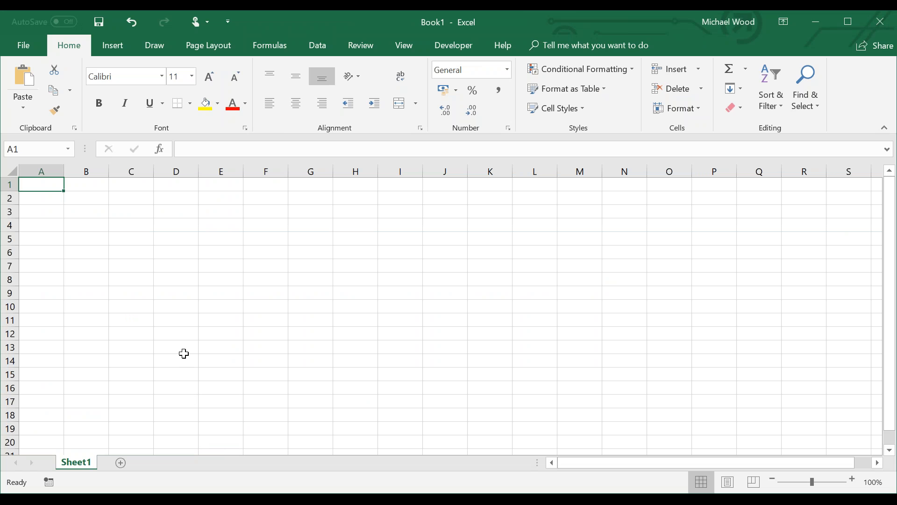
mouse_move(182, 184)
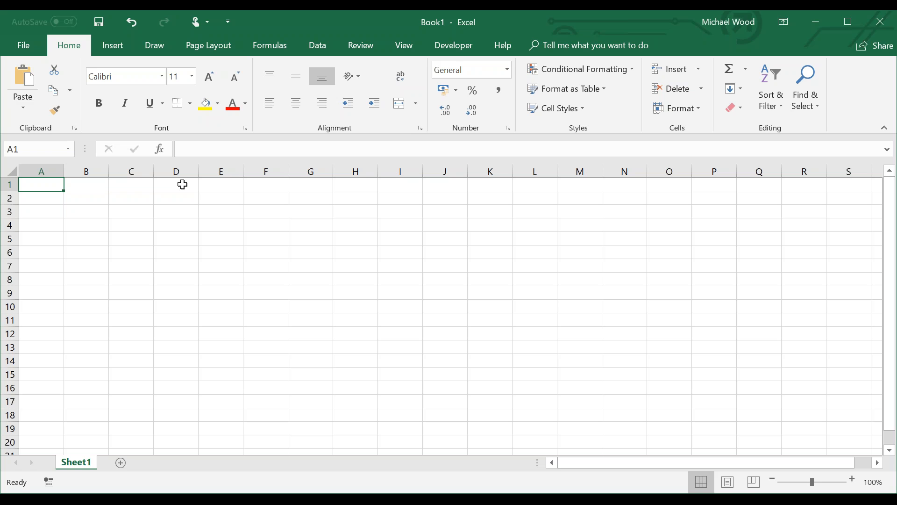
click(23, 45)
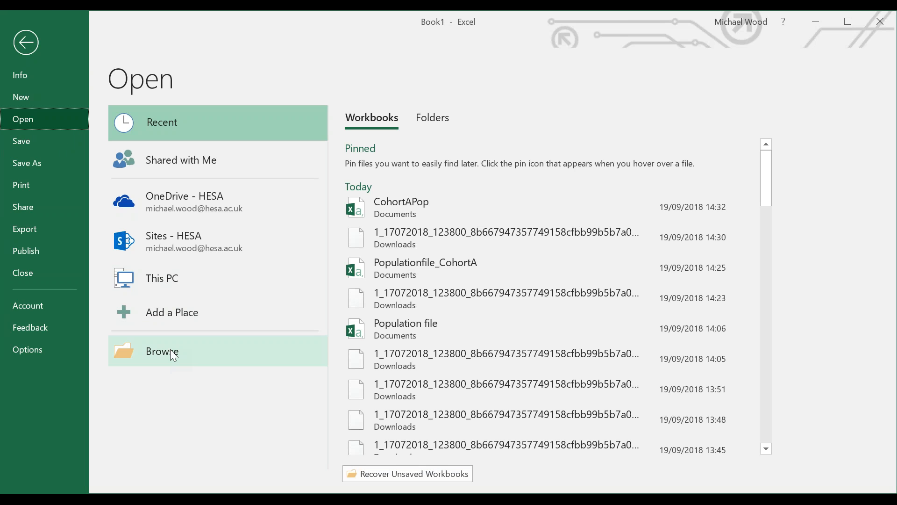
click(161, 350)
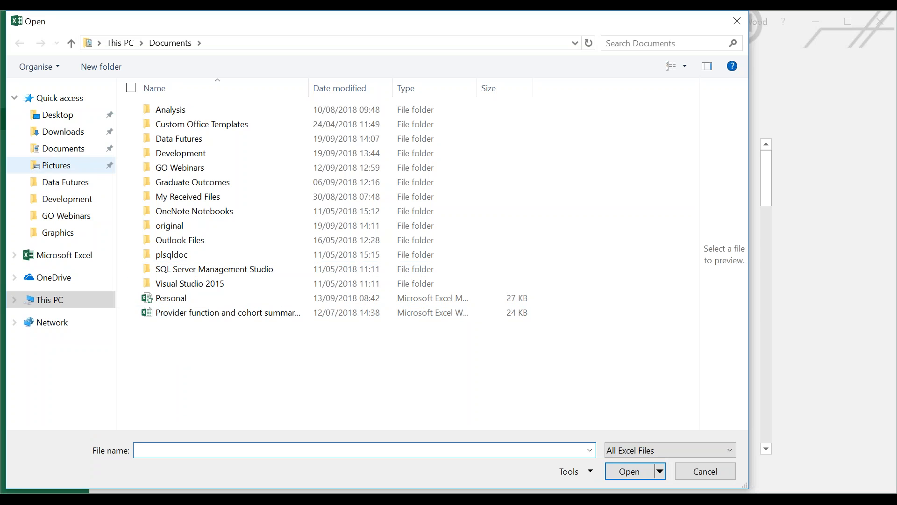
mouse_move(63, 132)
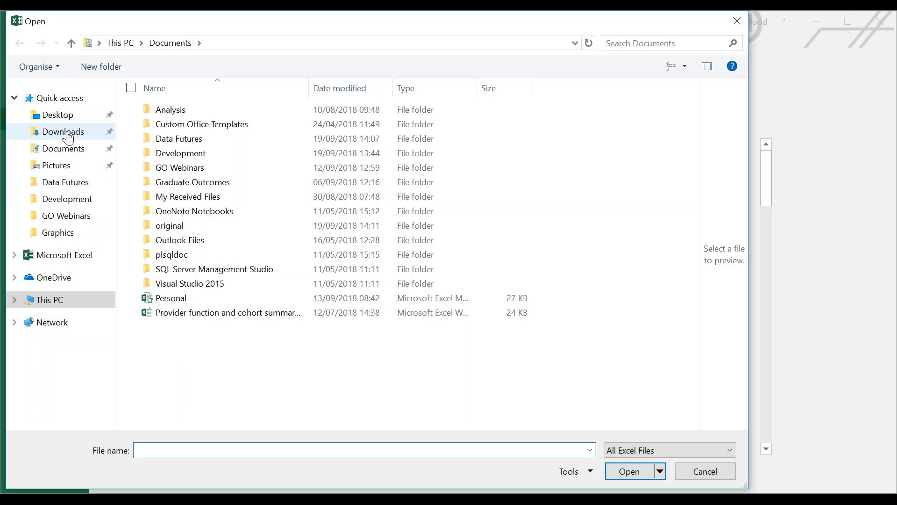
click(63, 131)
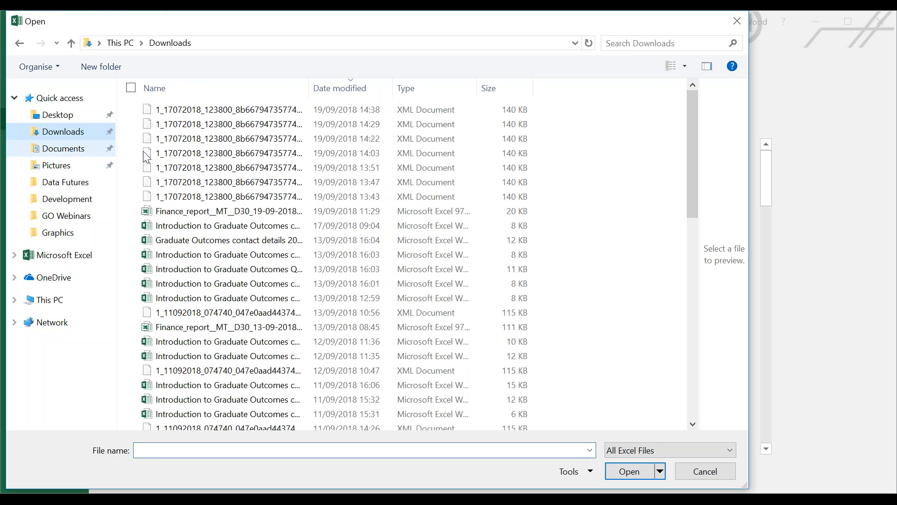
click(230, 109)
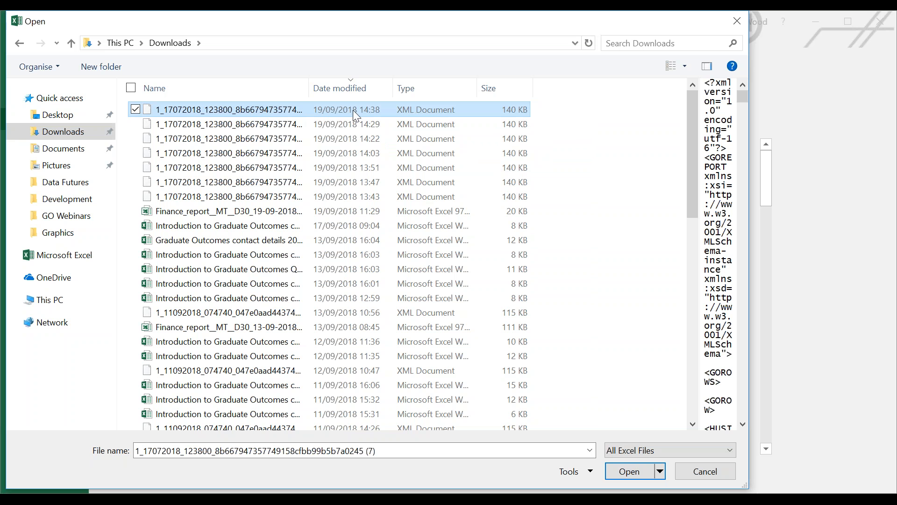
mouse_move(436, 116)
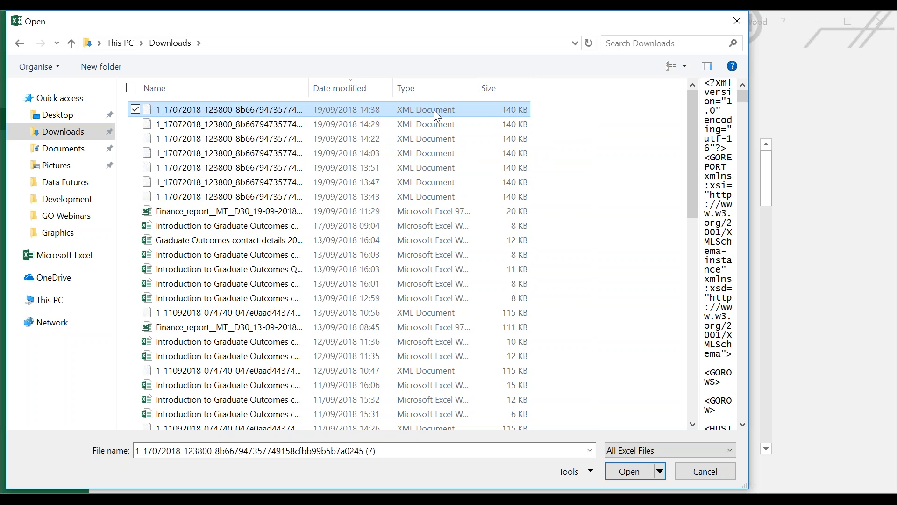
mouse_move(558, 331)
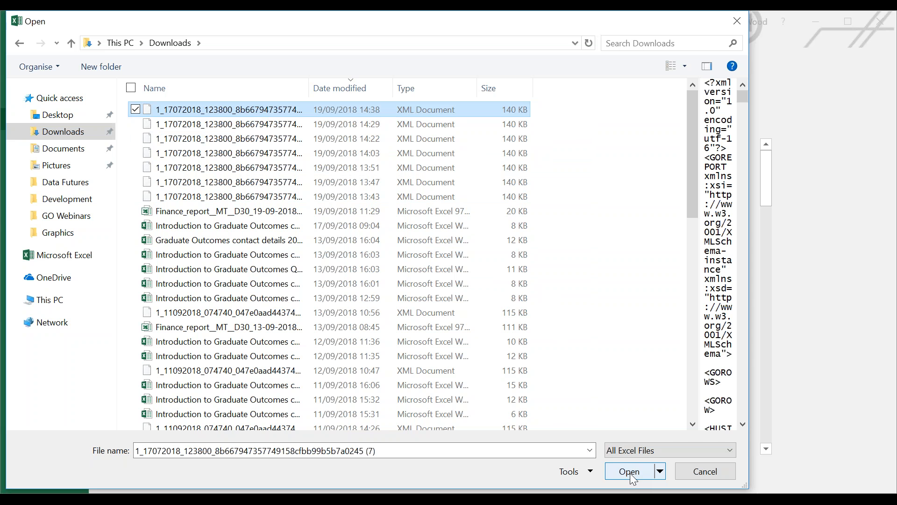
Import the chosen population file as an XML table showing HUSID, name and course columns.
click(629, 471)
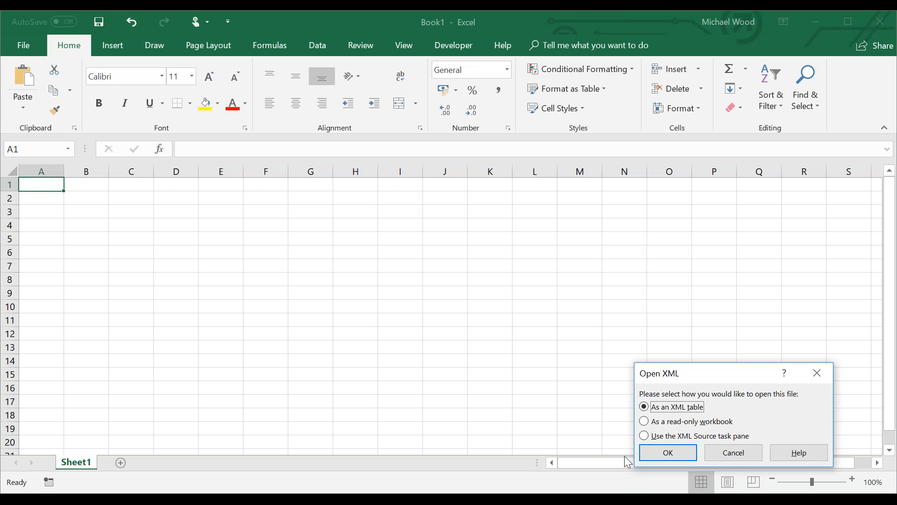
mouse_move(638, 455)
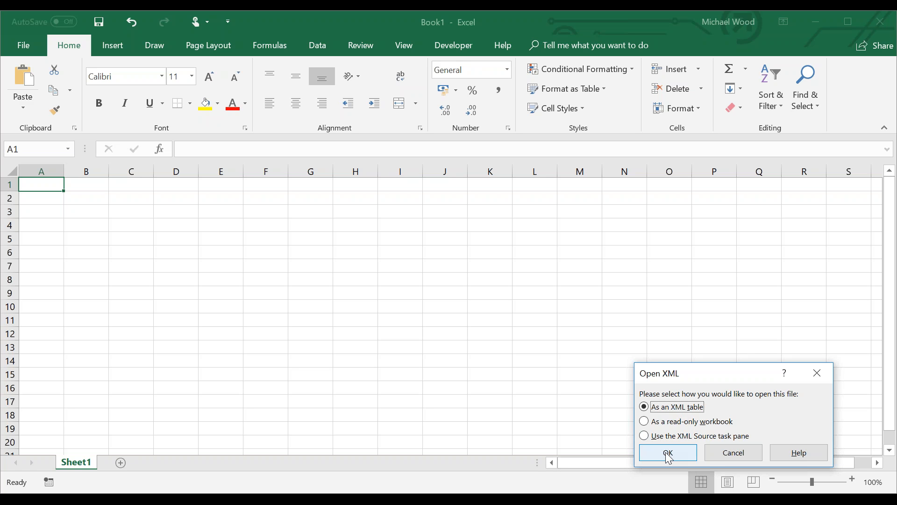
click(667, 452)
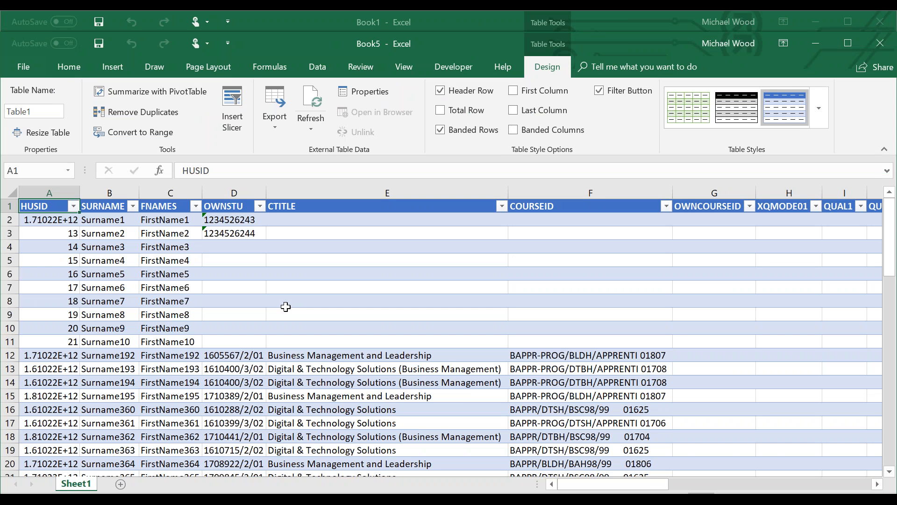
mouse_move(271, 287)
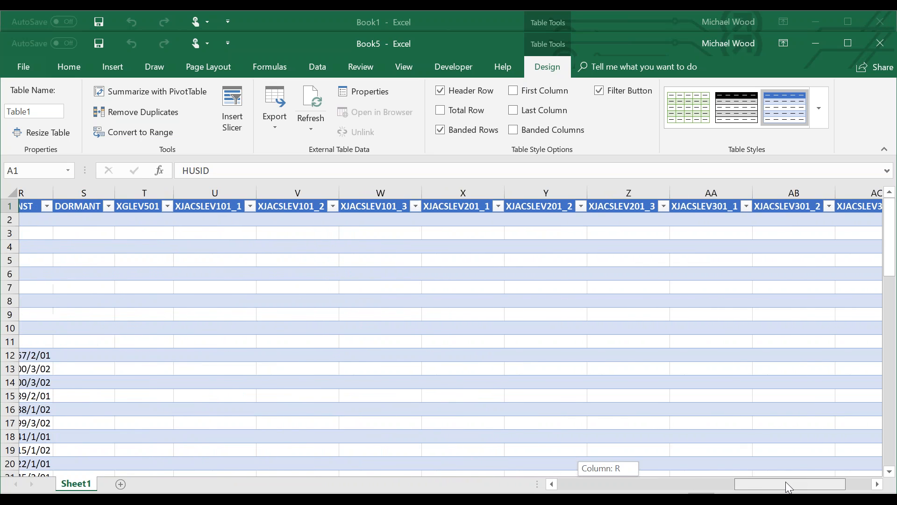
scroll(left, 3)
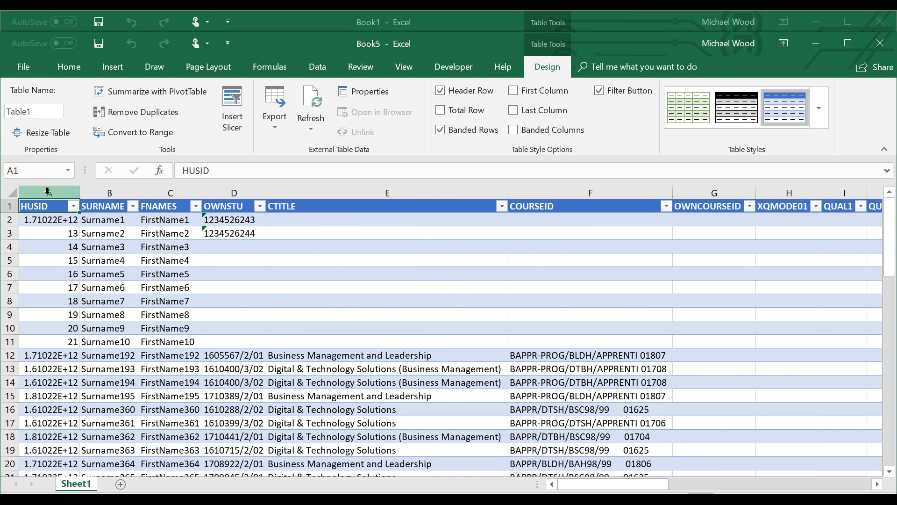
mouse_move(50, 233)
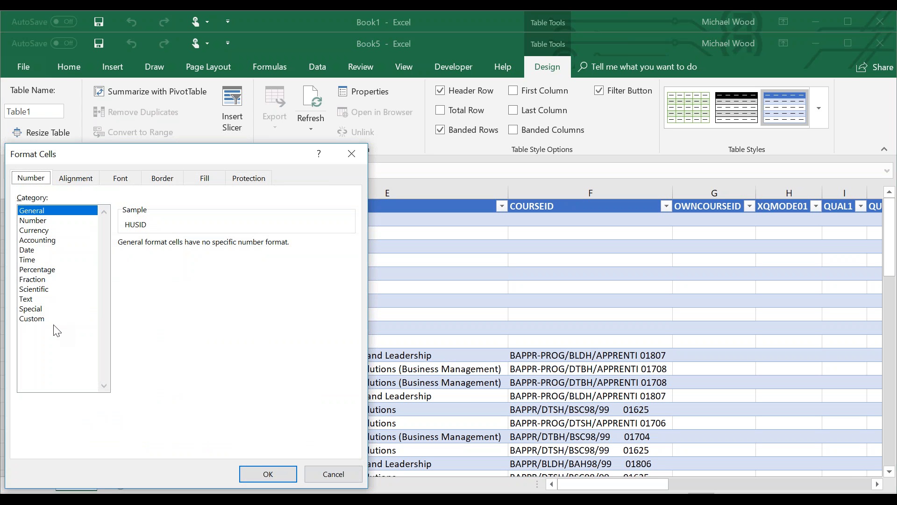
click(31, 319)
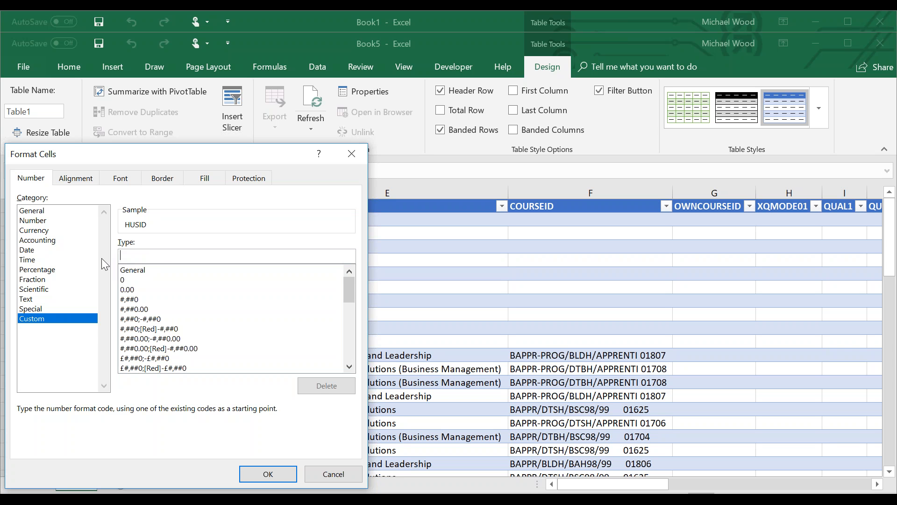
text(000000000)
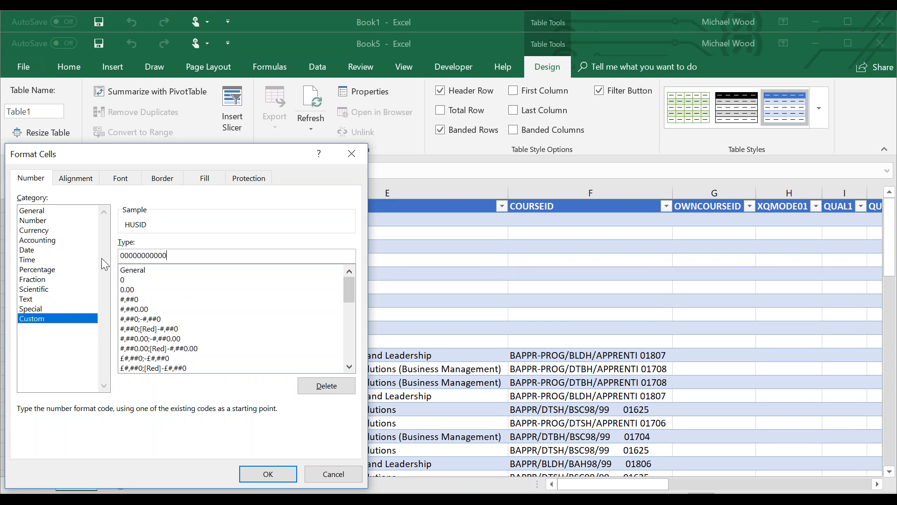
text(00)
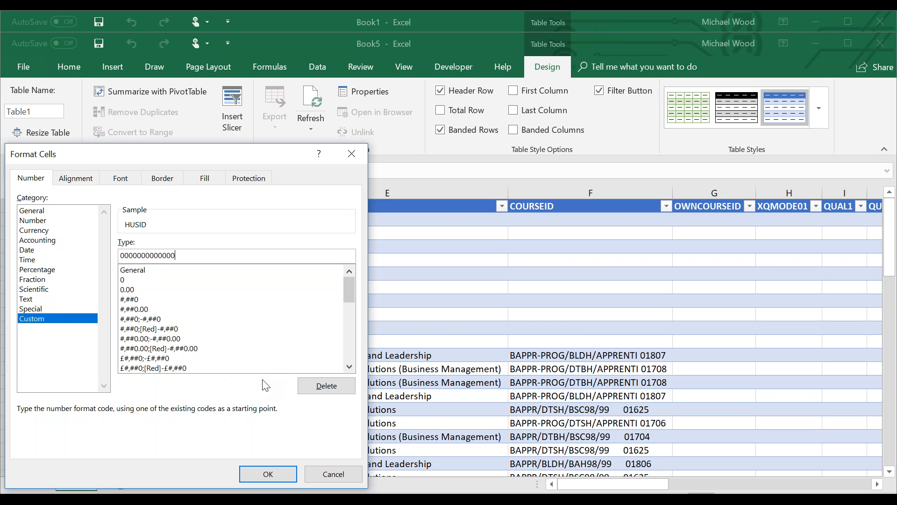
mouse_move(240, 438)
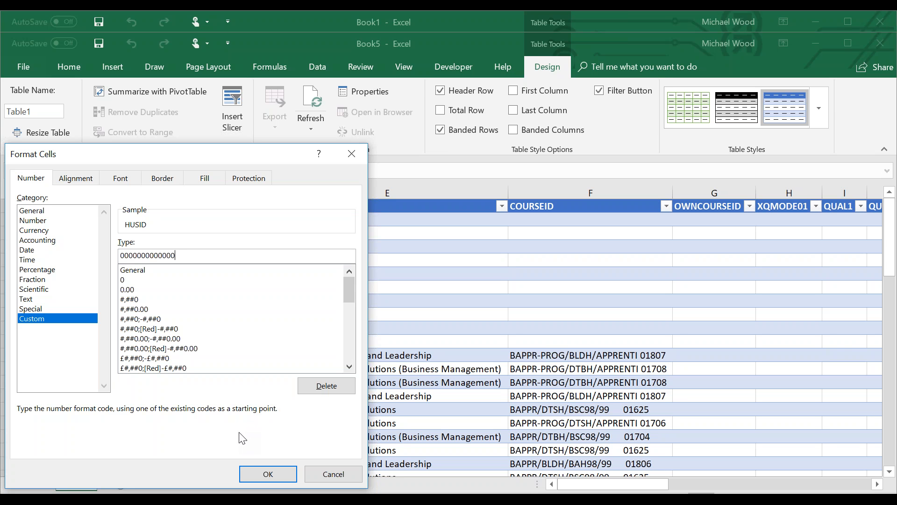
mouse_move(267, 474)
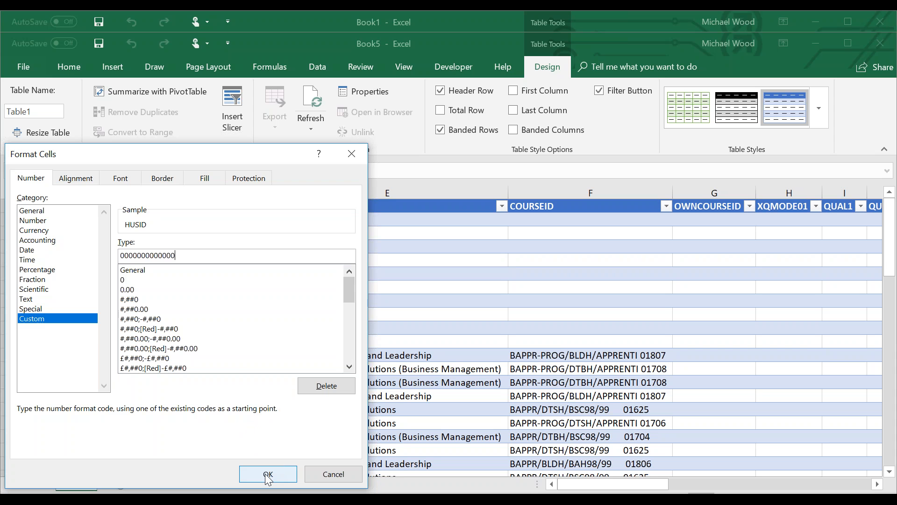
Apply the 13-digit format so HUSID shows full identifiers with leading zeros.
click(267, 474)
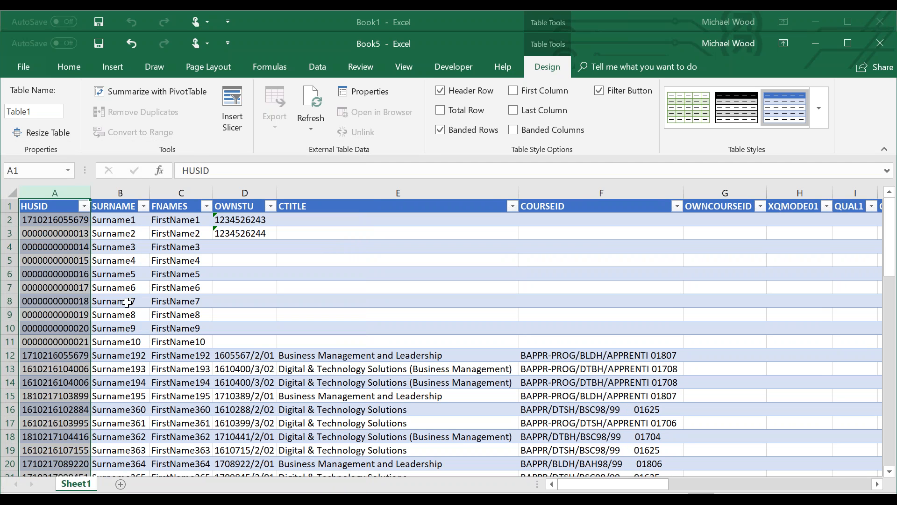
click(119, 300)
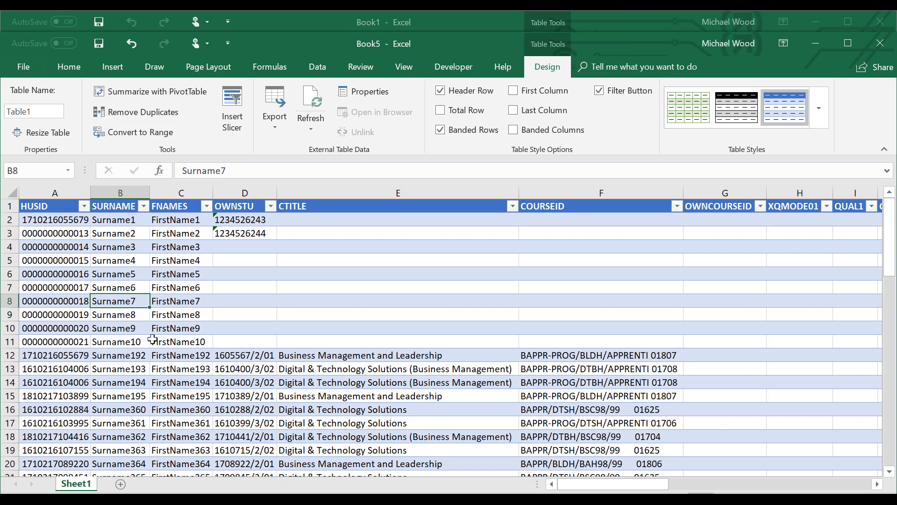
mouse_move(254, 409)
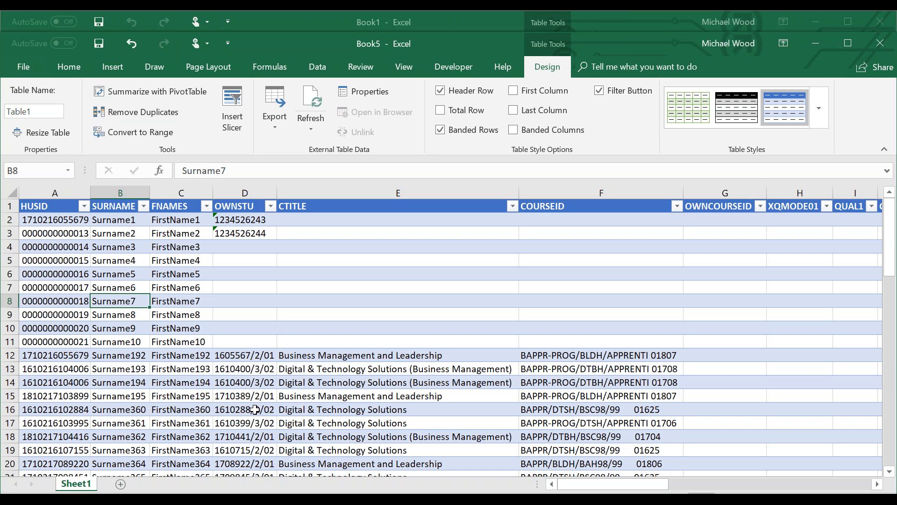